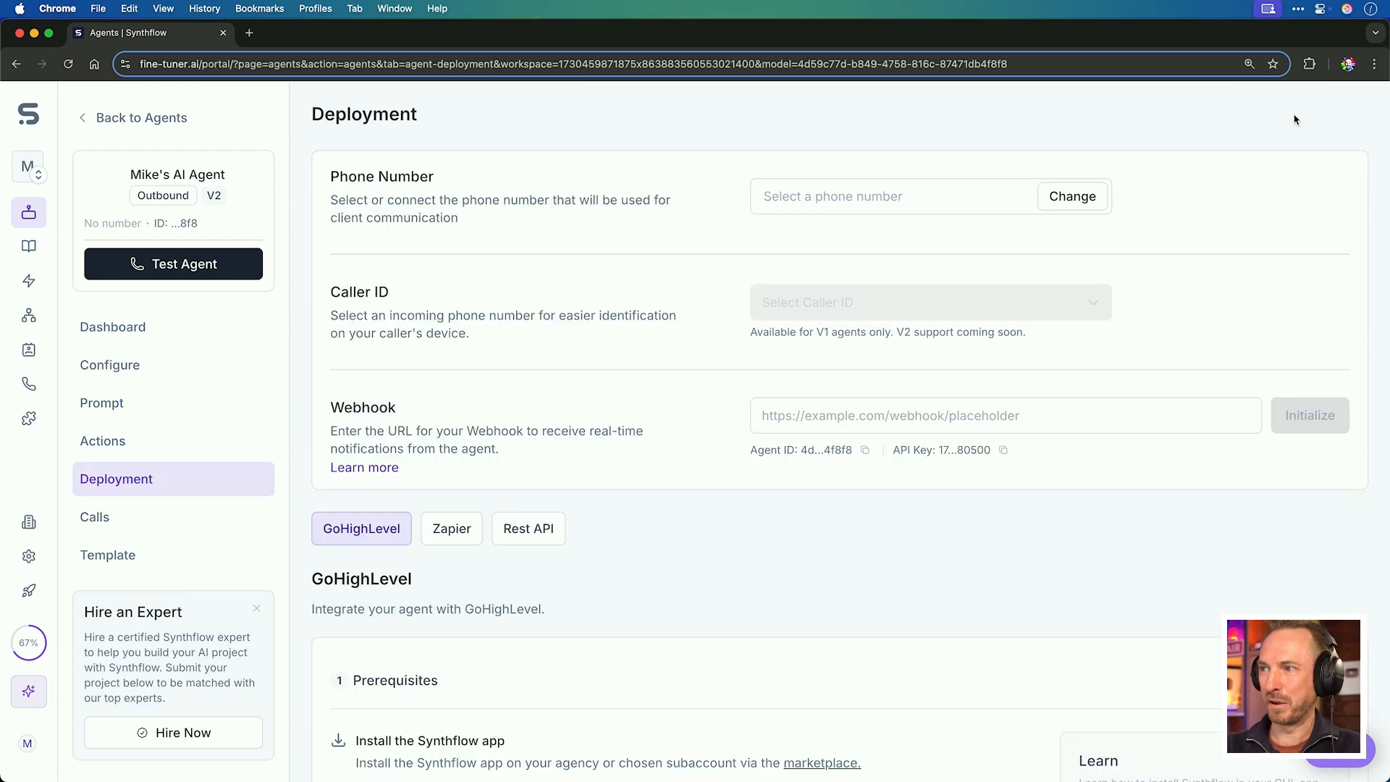
Open the phone test for Mike's AI Agent and enter 'Mike' as the caller name.
left_click(173, 264)
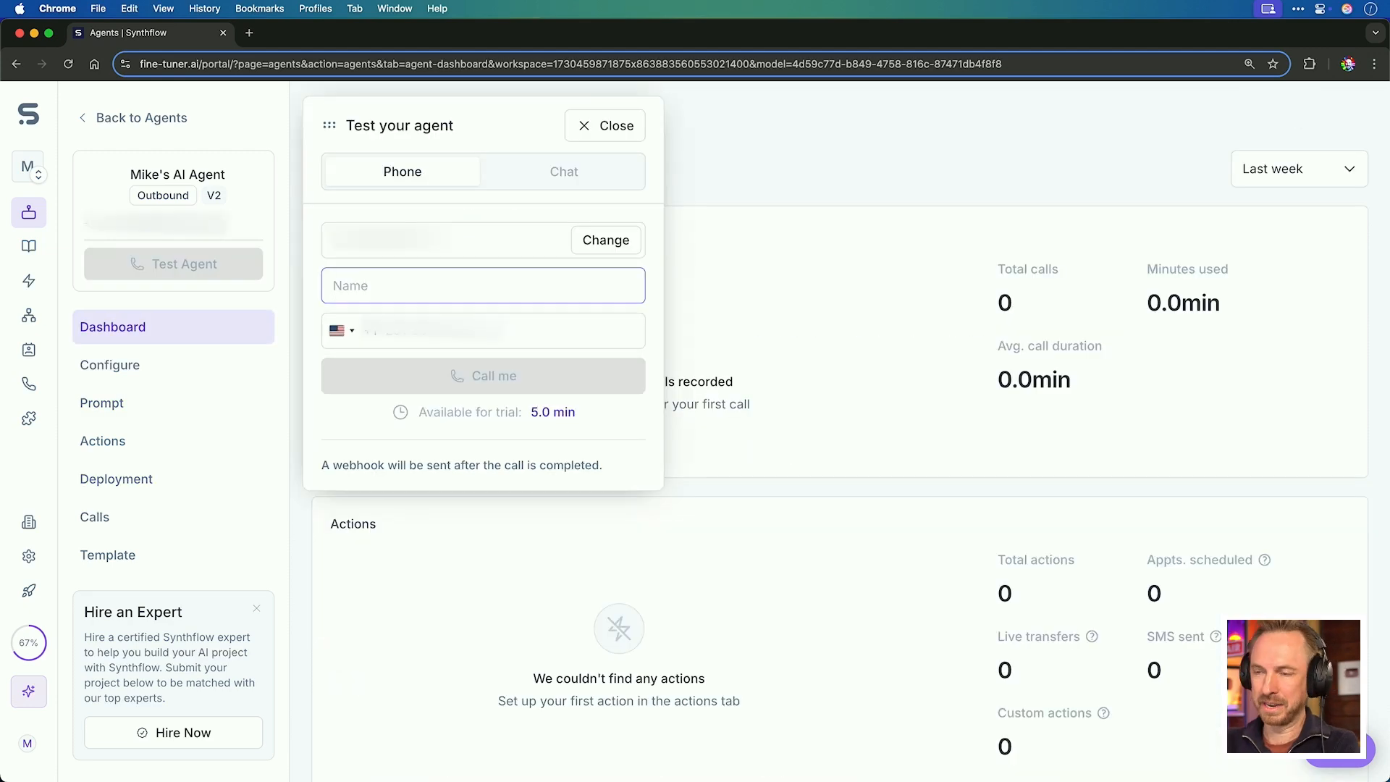
type("Mike")
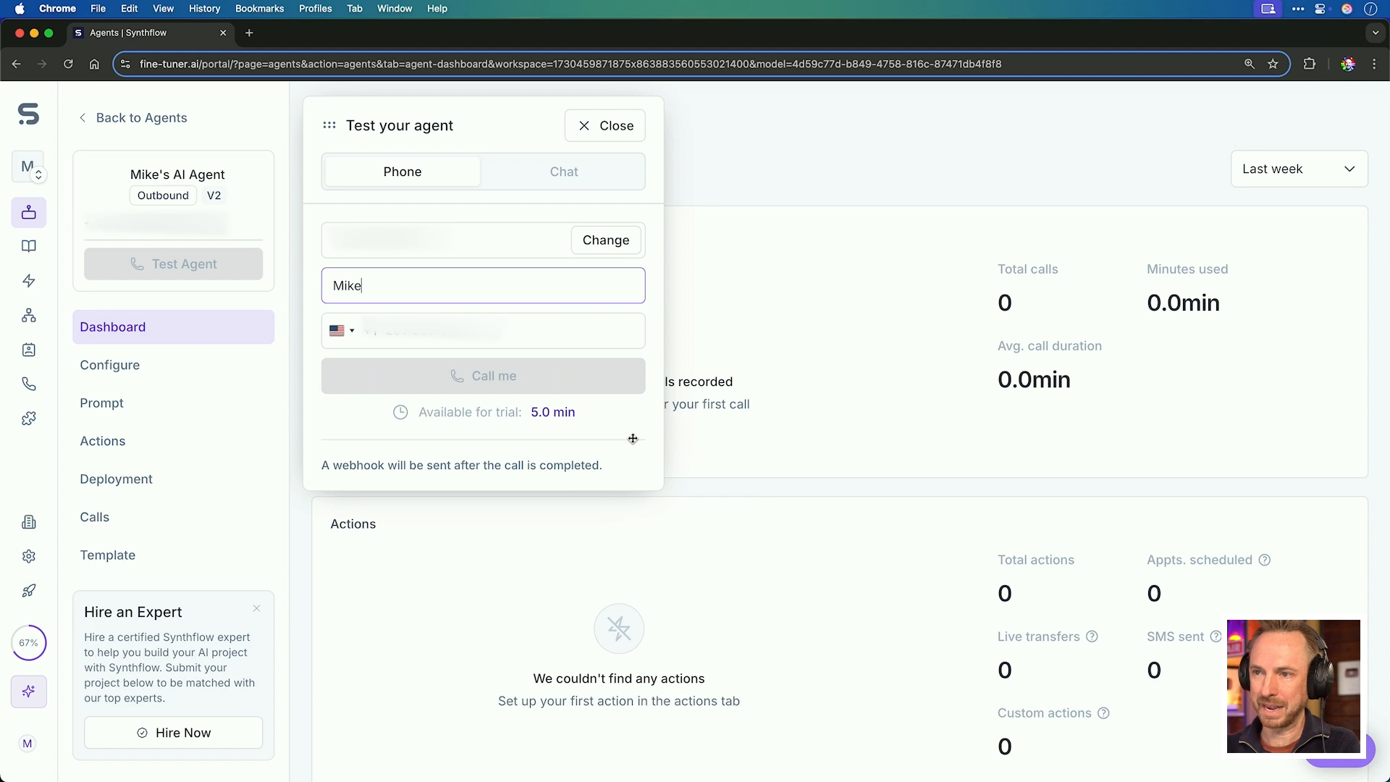